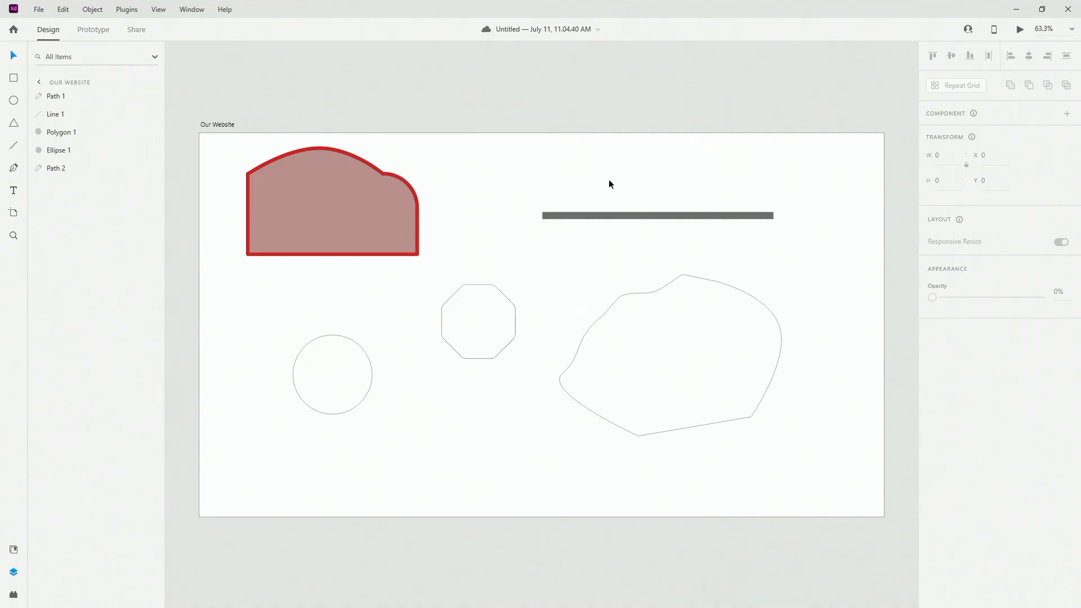
{"action": "mouse_move", "coordinate": [14, 192]}
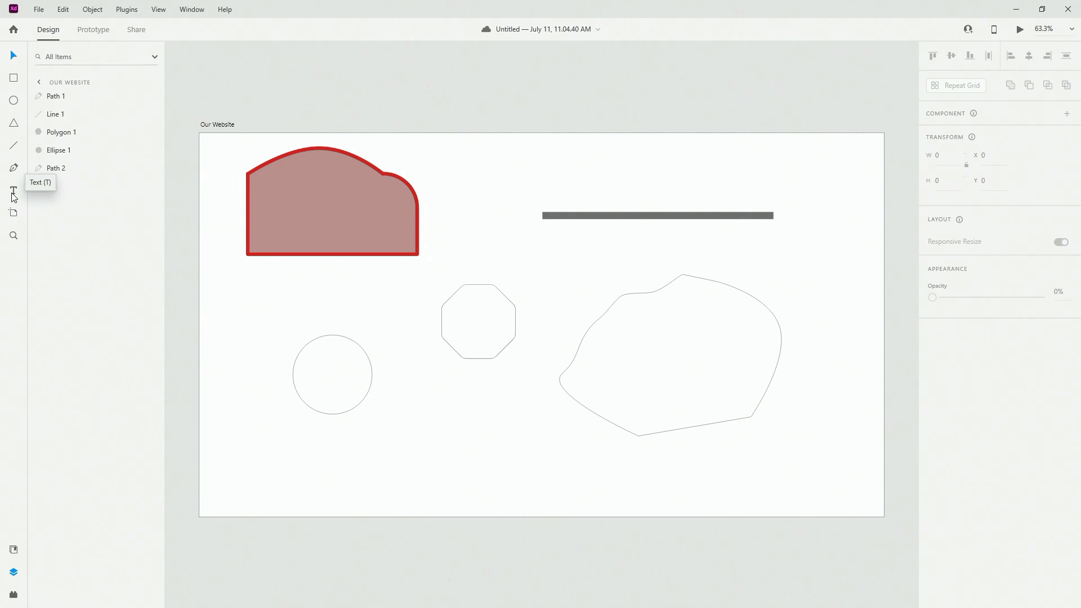
{"action": "mouse_move", "coordinate": [13, 55]}
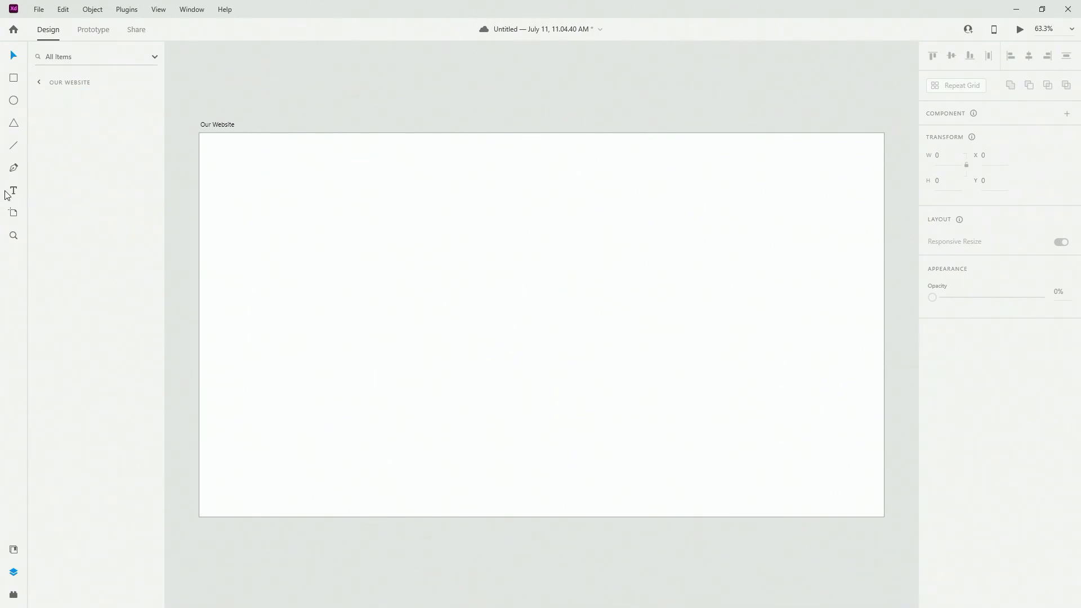
Create a text object on the artboard reading "This Is Our Title"
{"action": "left_click", "coordinate": [315, 220]}
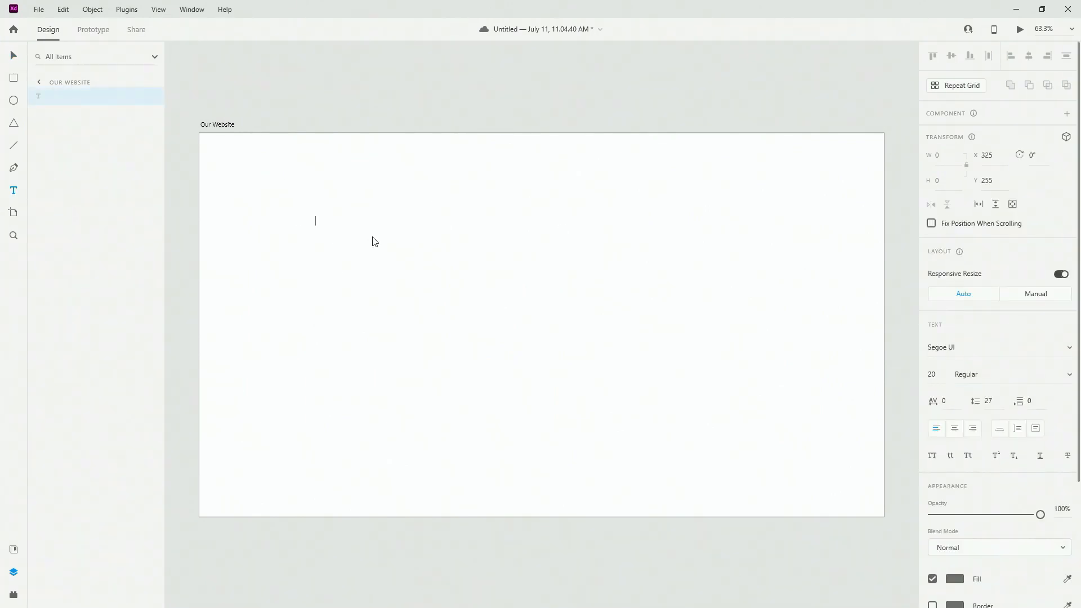
{"action": "mouse_move", "coordinate": [347, 227]}
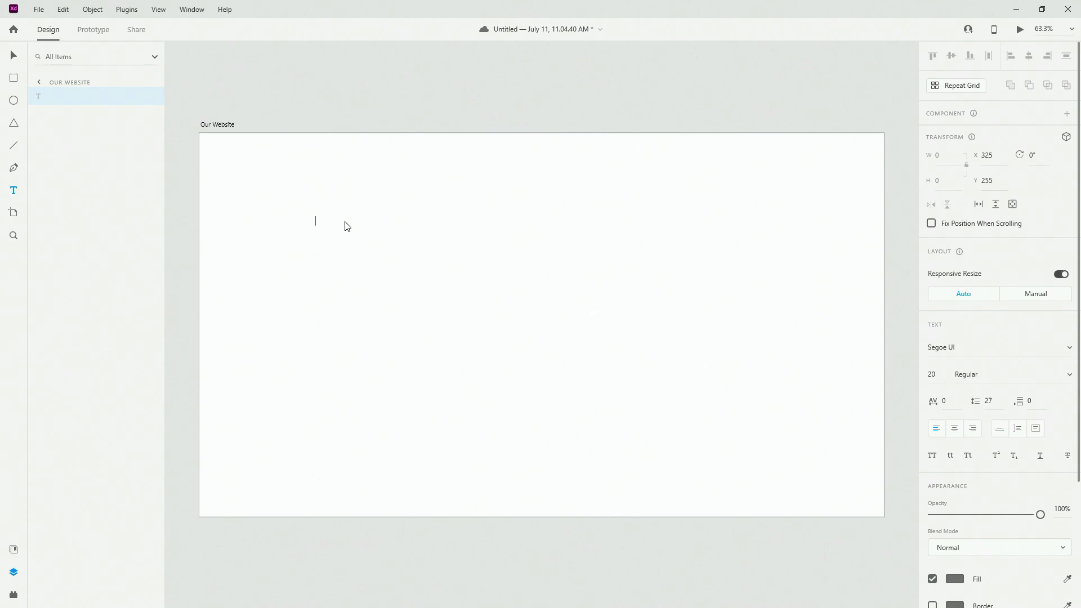
{"action": "mouse_move", "coordinate": [396, 240]}
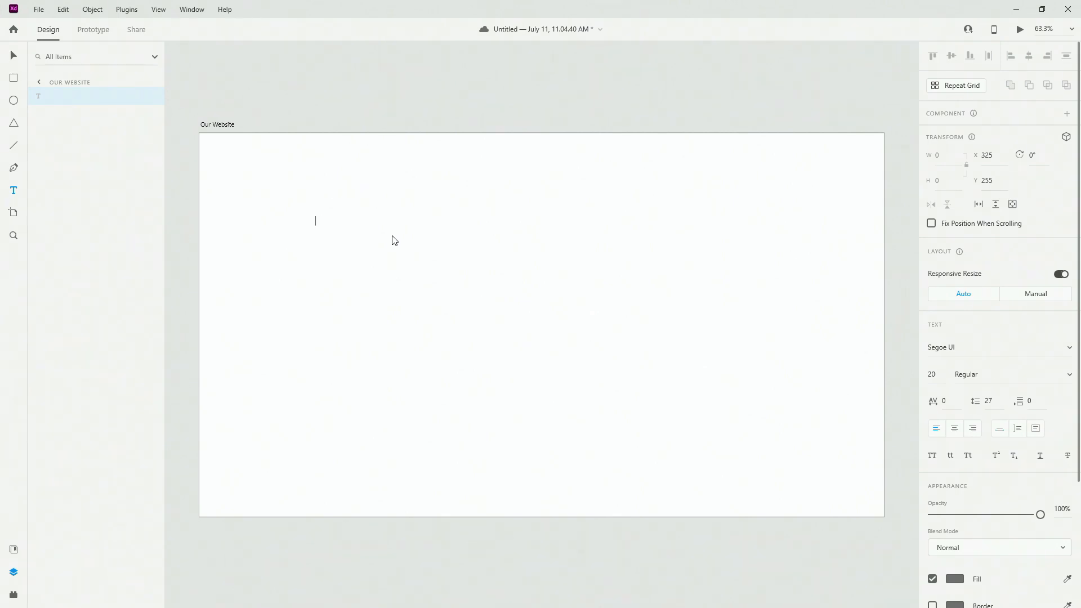
{"action": "mouse_move", "coordinate": [552, 224]}
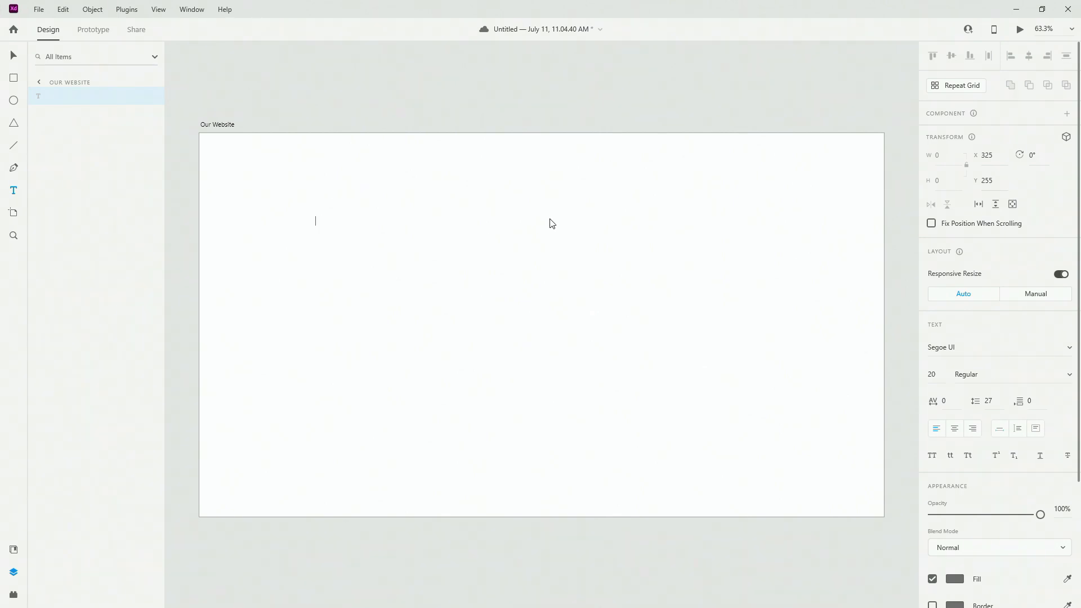
{"action": "type", "text": "This IO"}
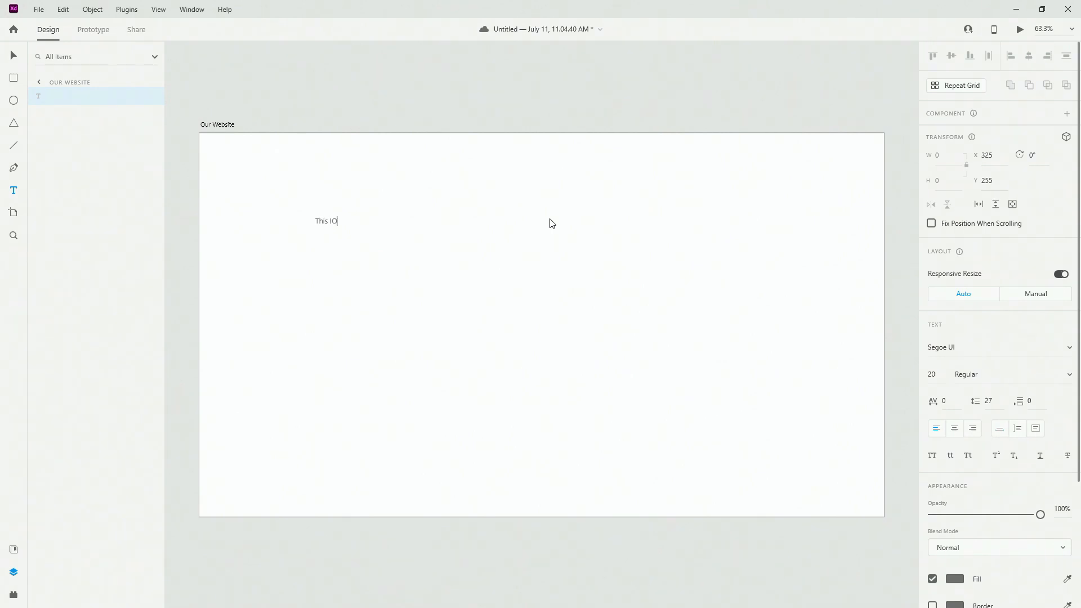
{"action": "type", "text": "s"}
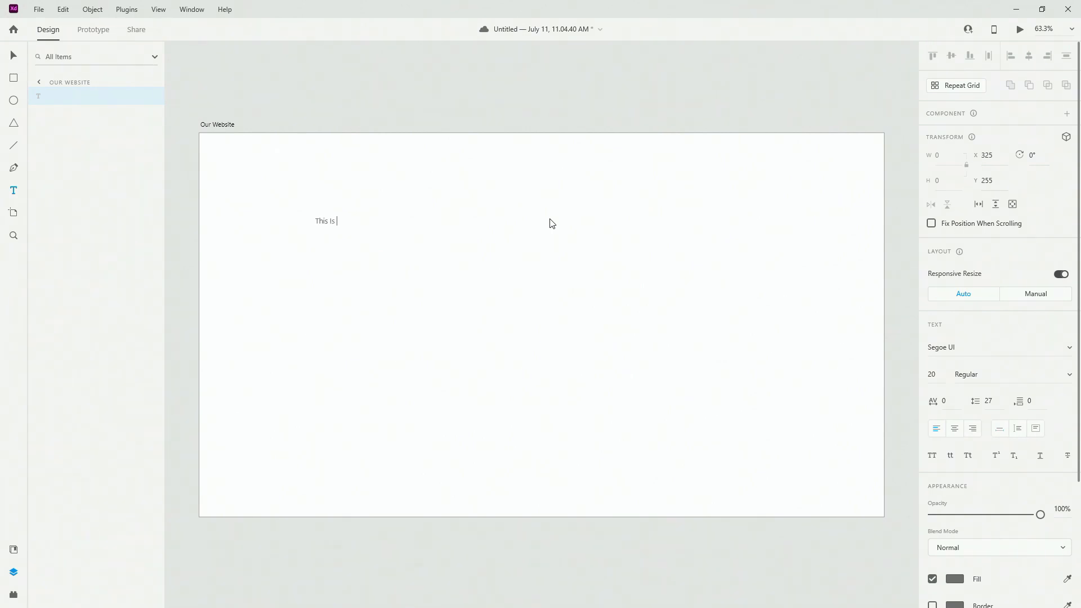
{"action": "type", "text": "Our Title"}
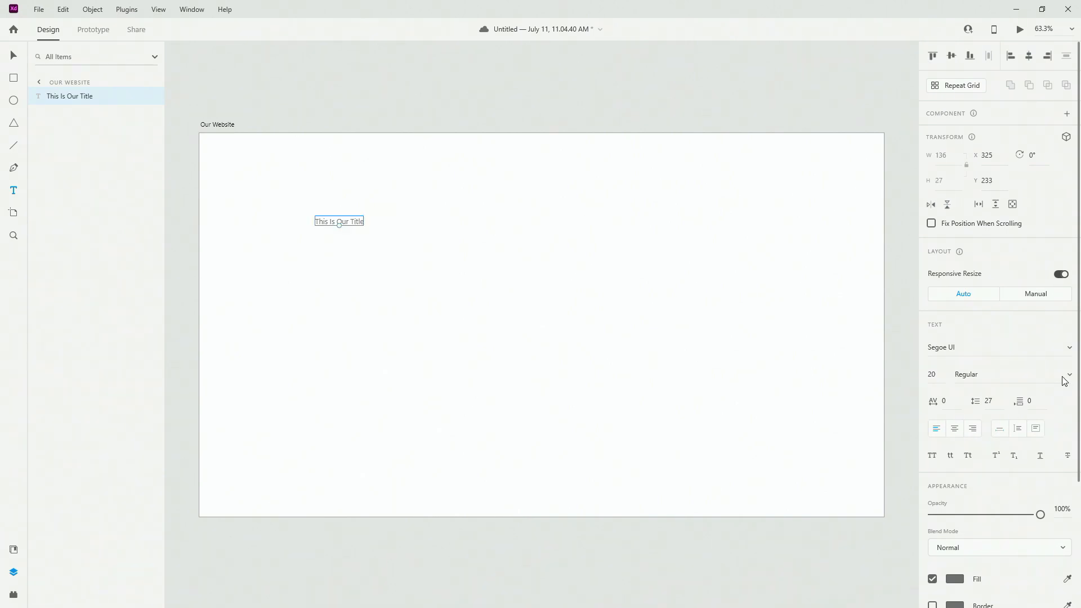
Set the title's font to SF Pro Display from the font list
{"action": "left_click", "coordinate": [995, 347]}
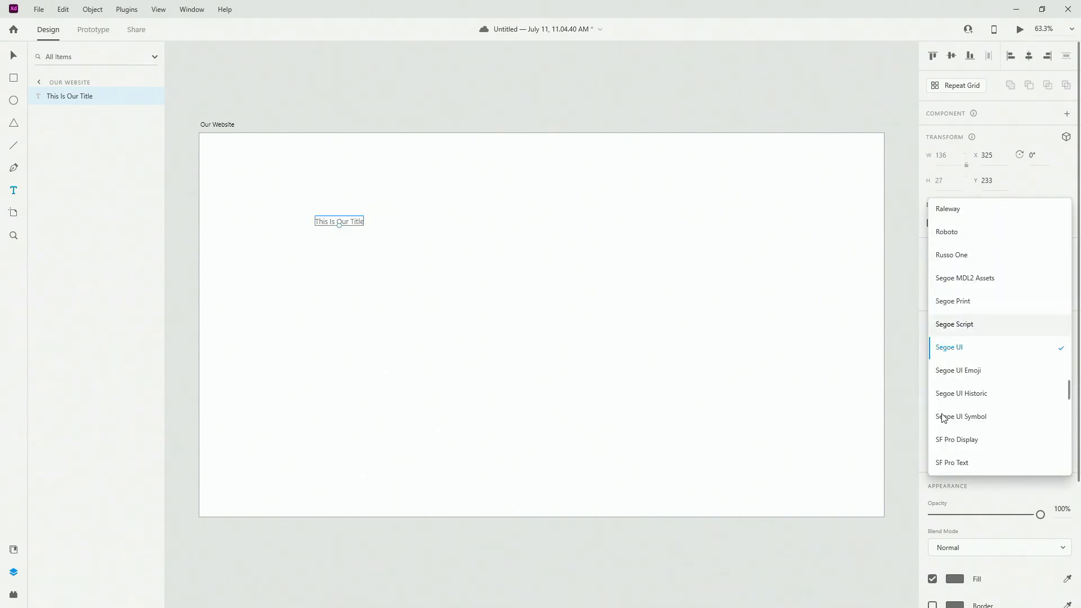
{"action": "left_click", "coordinate": [957, 440]}
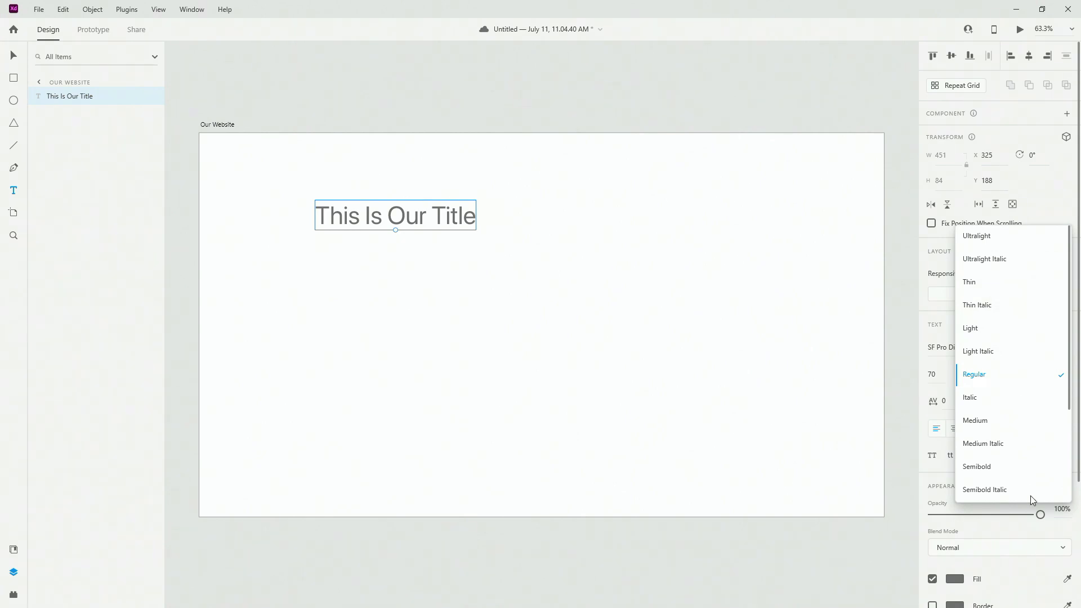
{"action": "mouse_move", "coordinate": [1014, 398]}
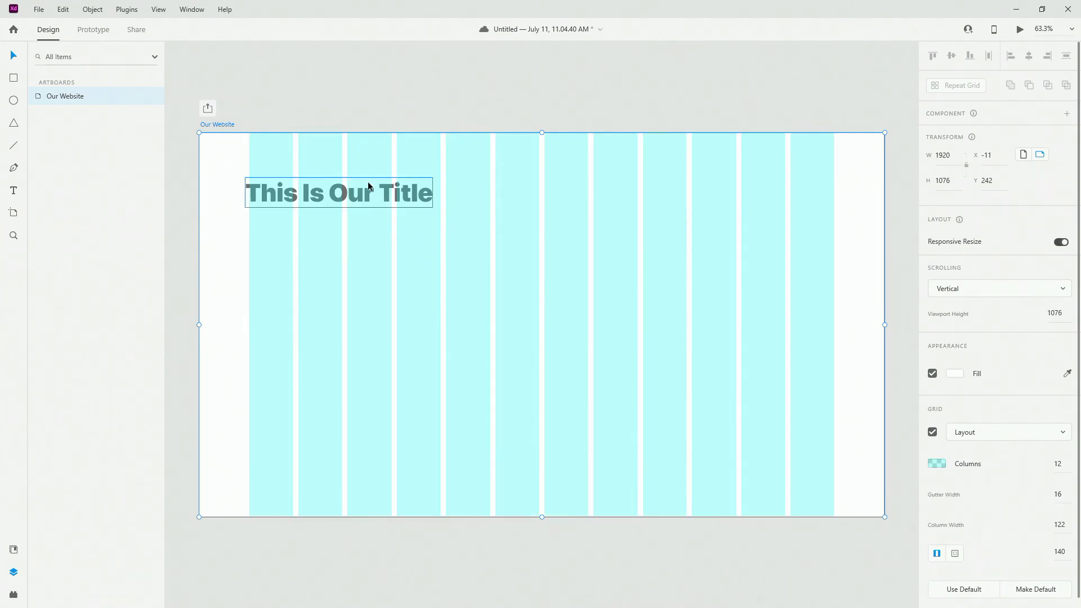
Lower the column grid colour's alpha so the cyan grid is barely visible behind the title
{"action": "left_click", "coordinate": [338, 193]}
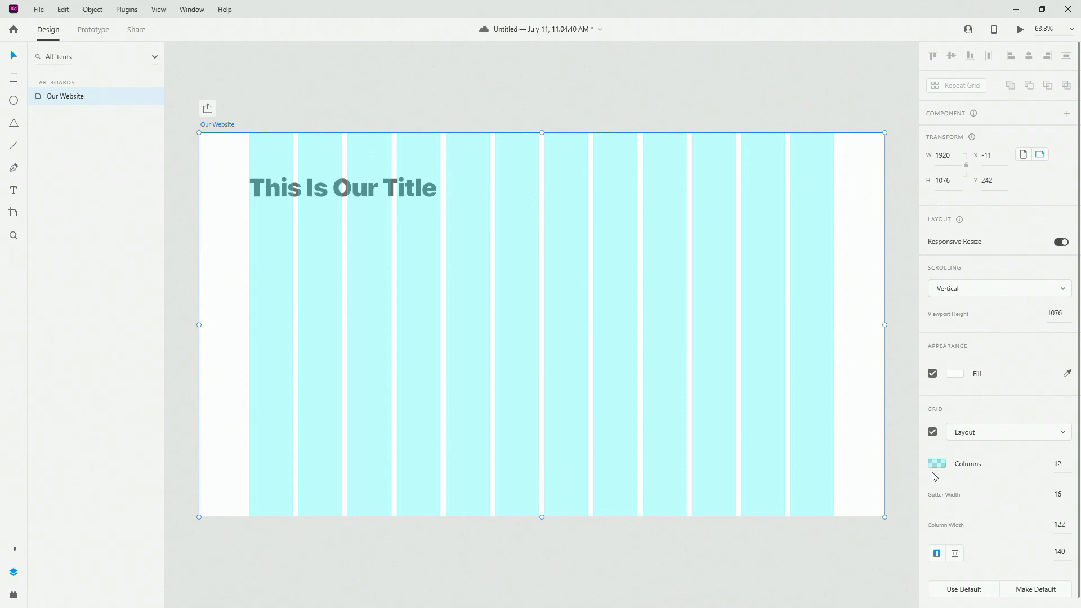
{"action": "left_click", "coordinate": [936, 463]}
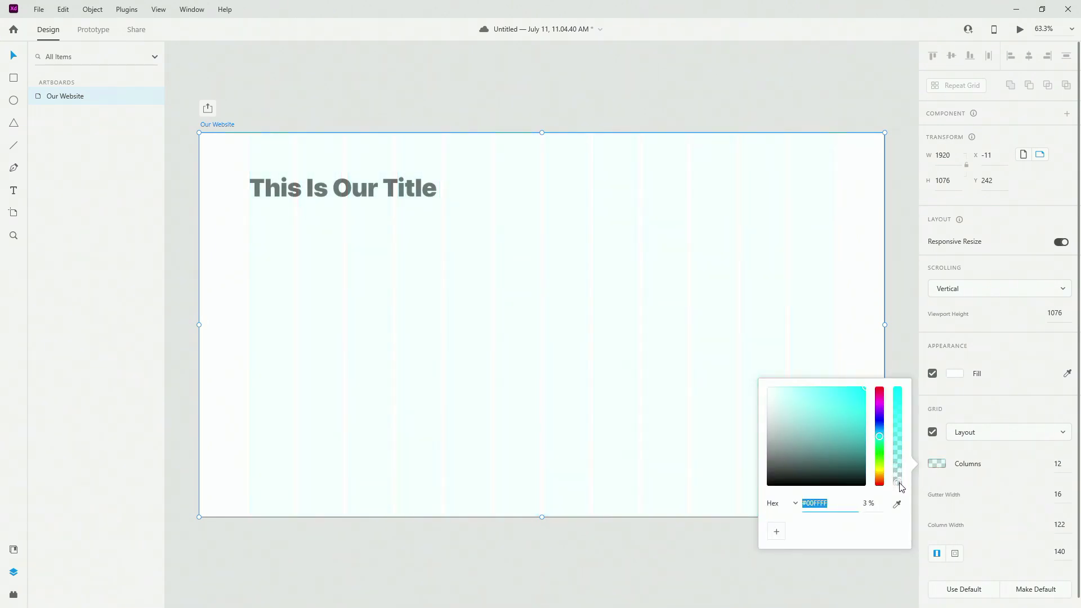
{"action": "left_click", "coordinate": [343, 187]}
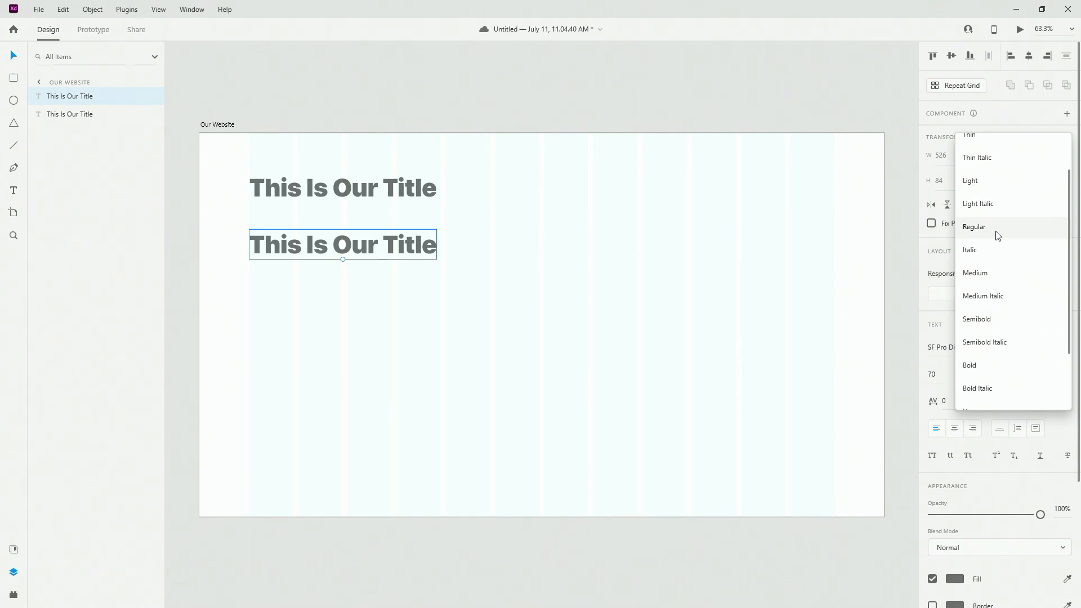
Set the duplicated title to Regular weight at font size 36 as a subtitle
{"action": "left_click", "coordinate": [970, 180]}
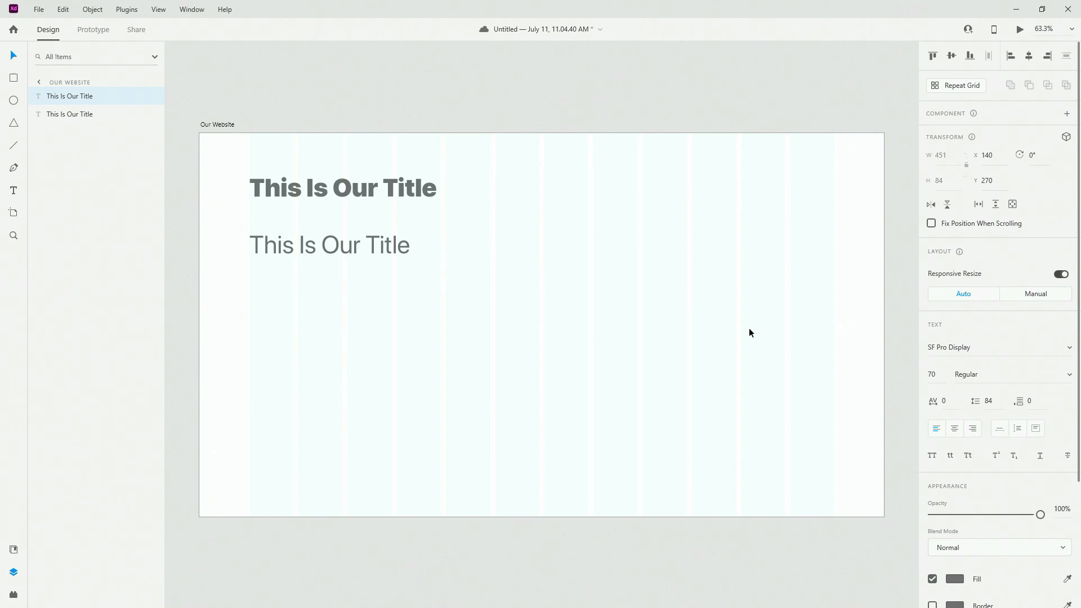
{"action": "left_click", "coordinate": [329, 244]}
{"action": "type", "text": "36"}
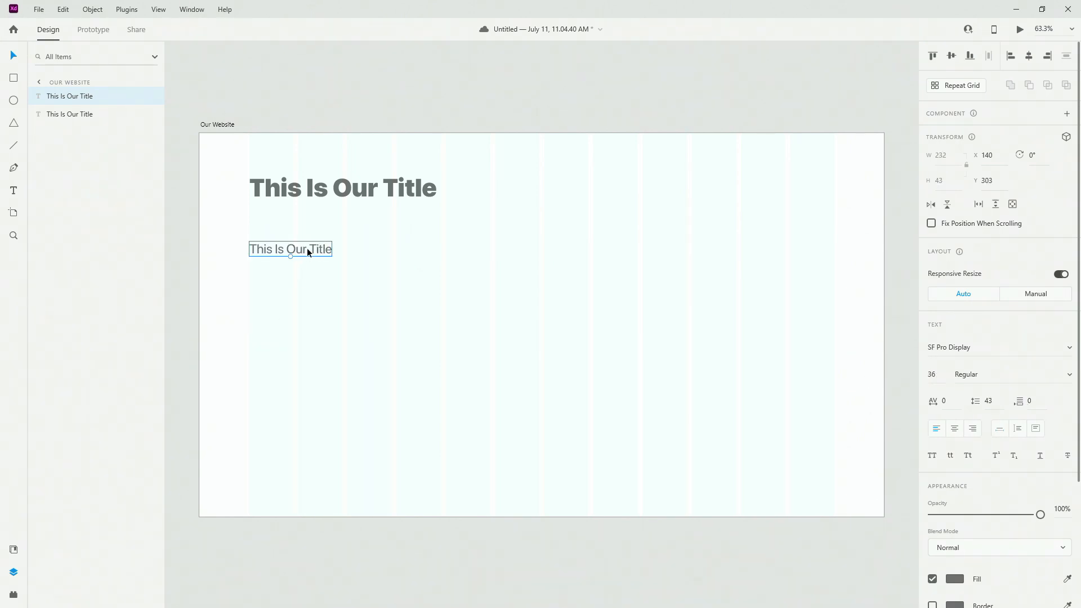
Drag the subtitle upward to sit just beneath the bold title
{"action": "left_click_drag", "start_coordinate": [289, 249], "coordinate": [289, 236]}
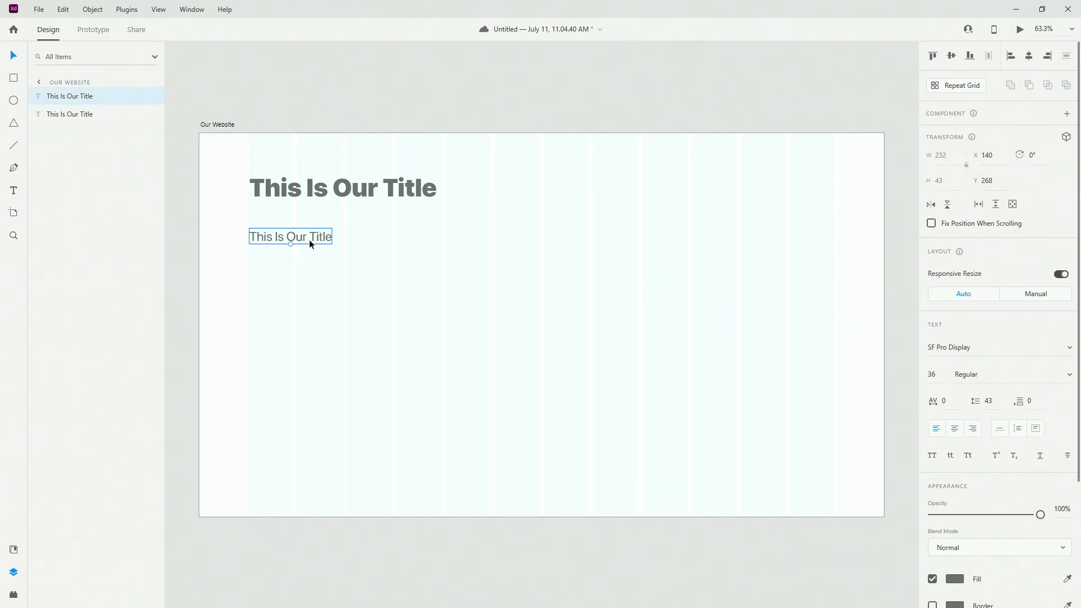
{"action": "left_click_drag", "start_coordinate": [289, 236], "coordinate": [290, 246]}
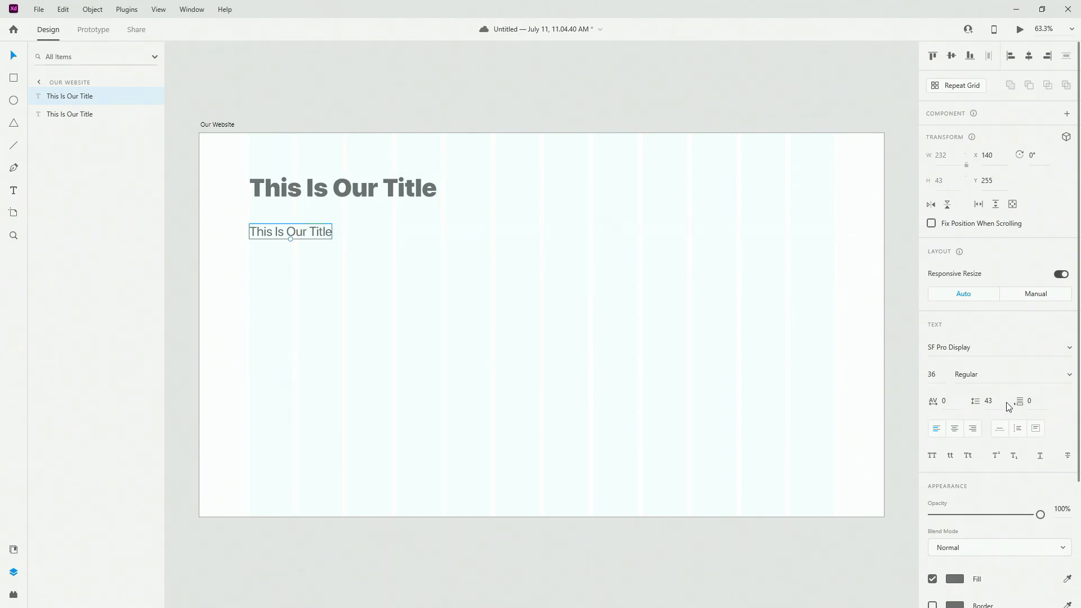
{"action": "mouse_move", "coordinate": [939, 401]}
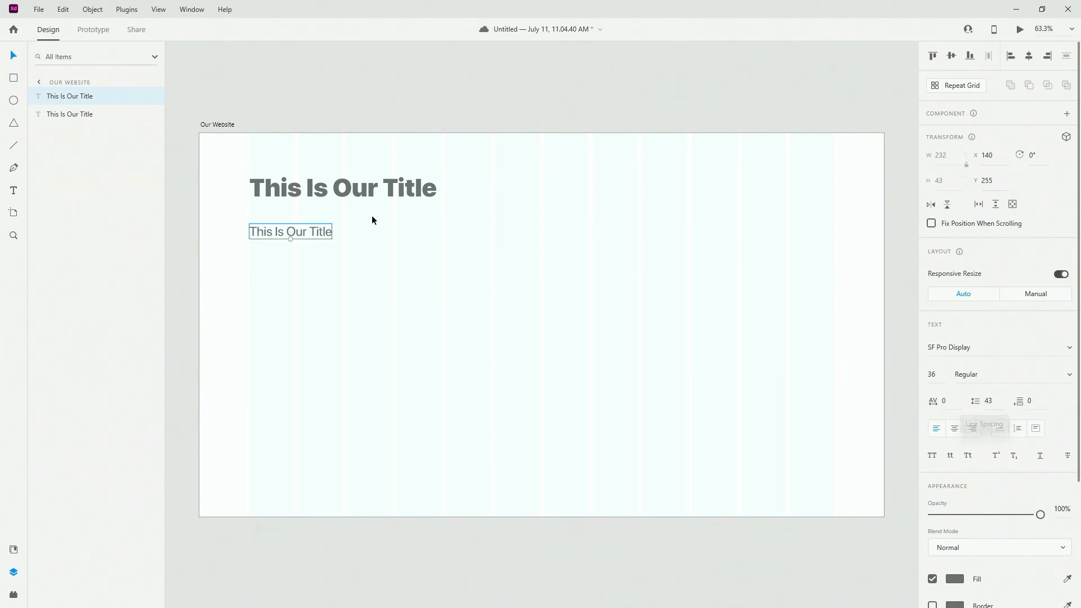
{"action": "double_click", "coordinate": [289, 232]}
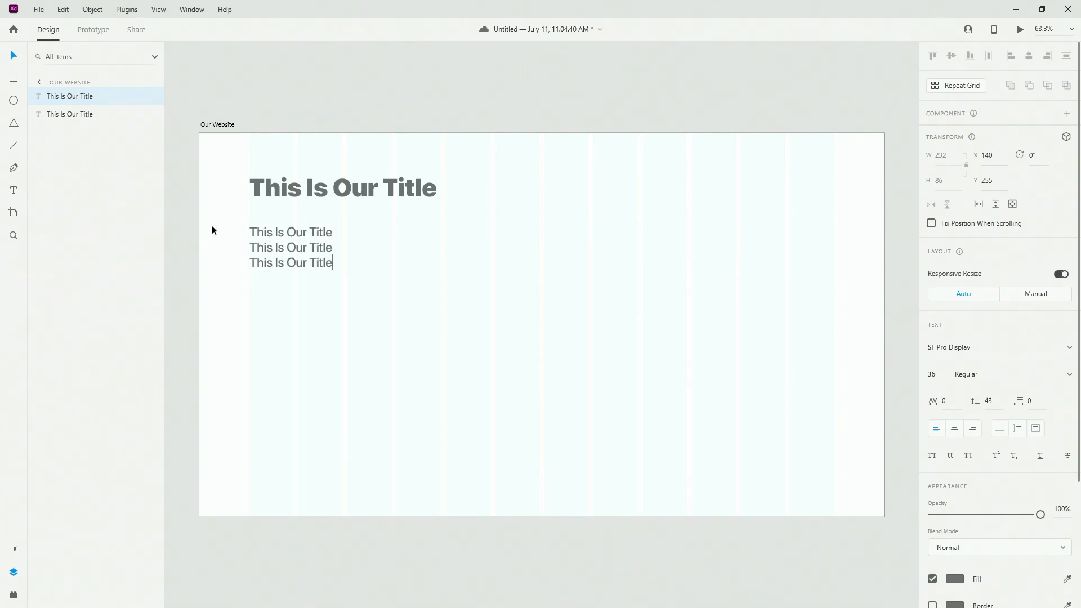
{"action": "left_click", "coordinate": [988, 401]}
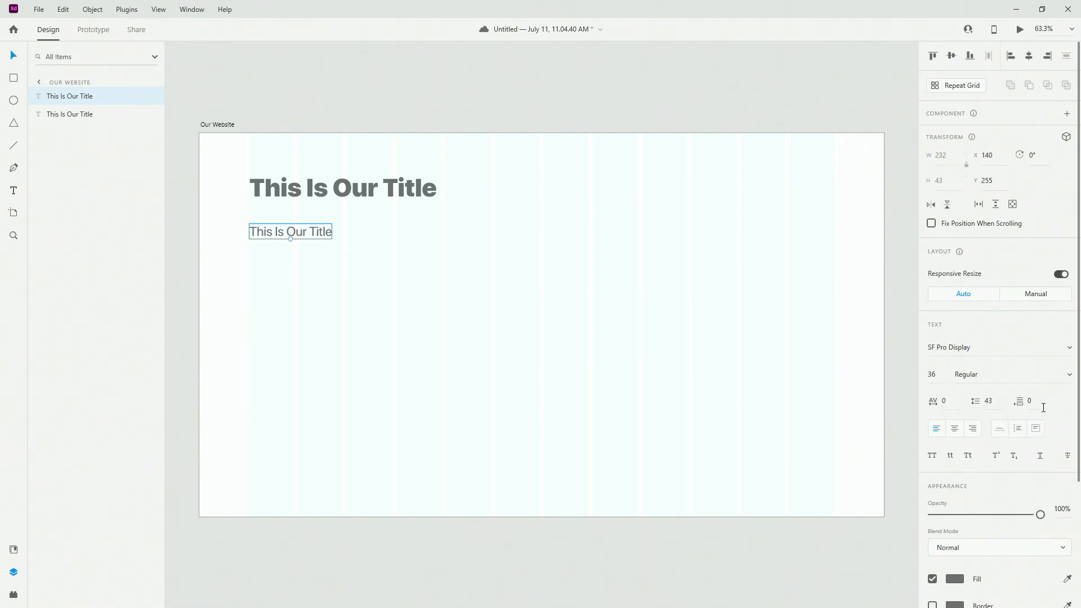
{"action": "mouse_move", "coordinate": [1028, 401]}
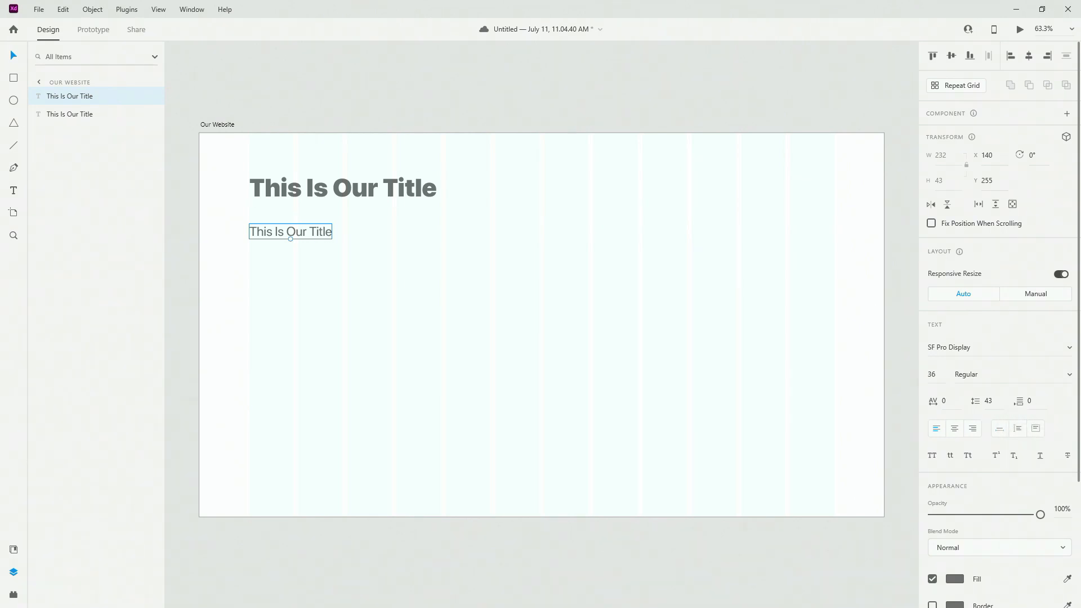
{"action": "mouse_move", "coordinate": [609, 351]}
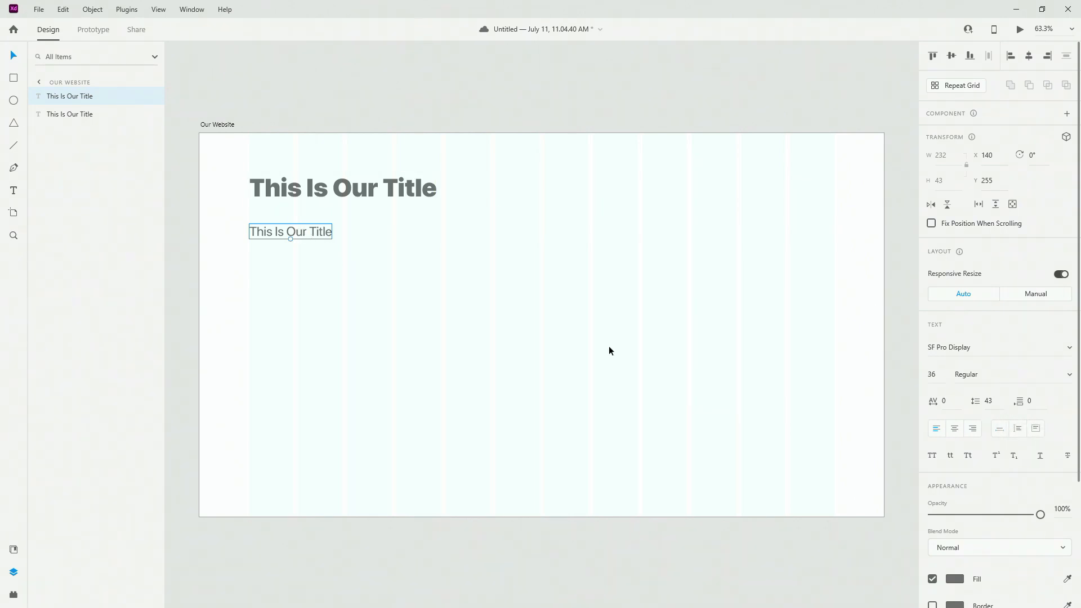
{"action": "mouse_move", "coordinate": [1010, 393]}
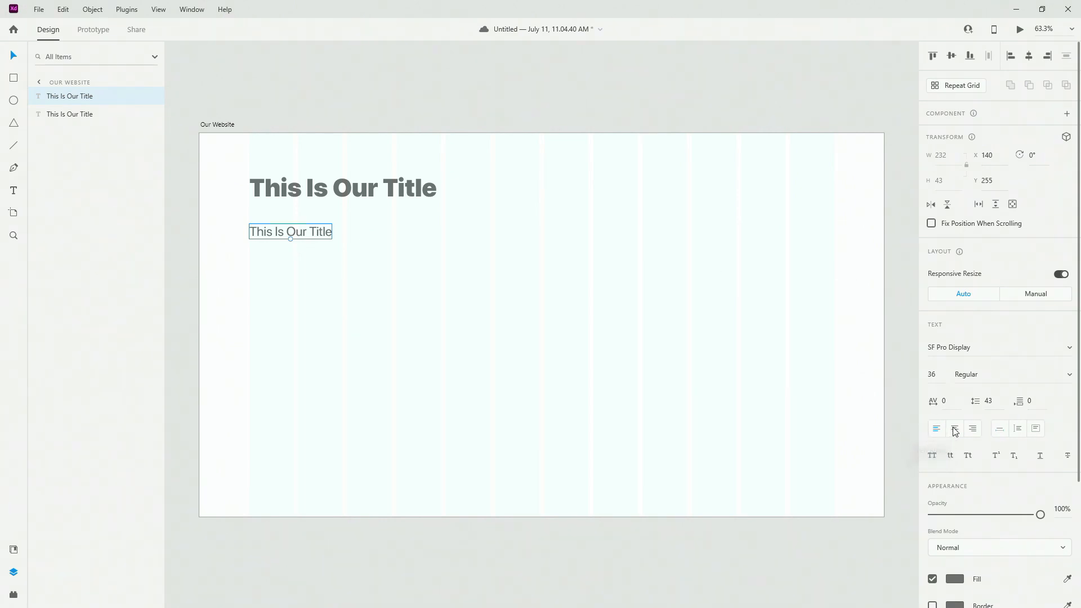
{"action": "mouse_move", "coordinate": [973, 428]}
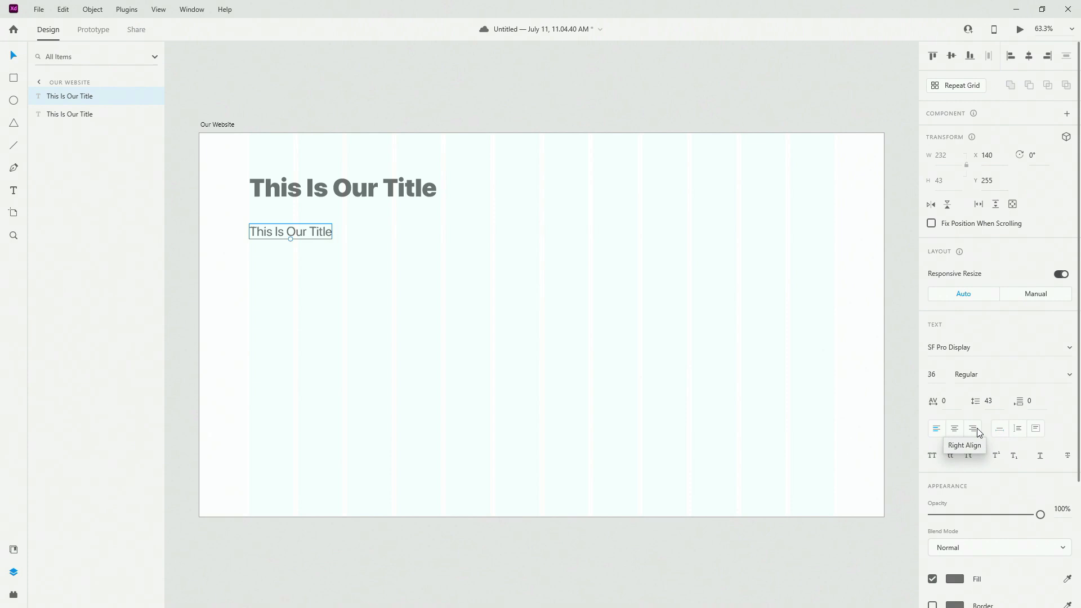
{"action": "mouse_move", "coordinate": [936, 428]}
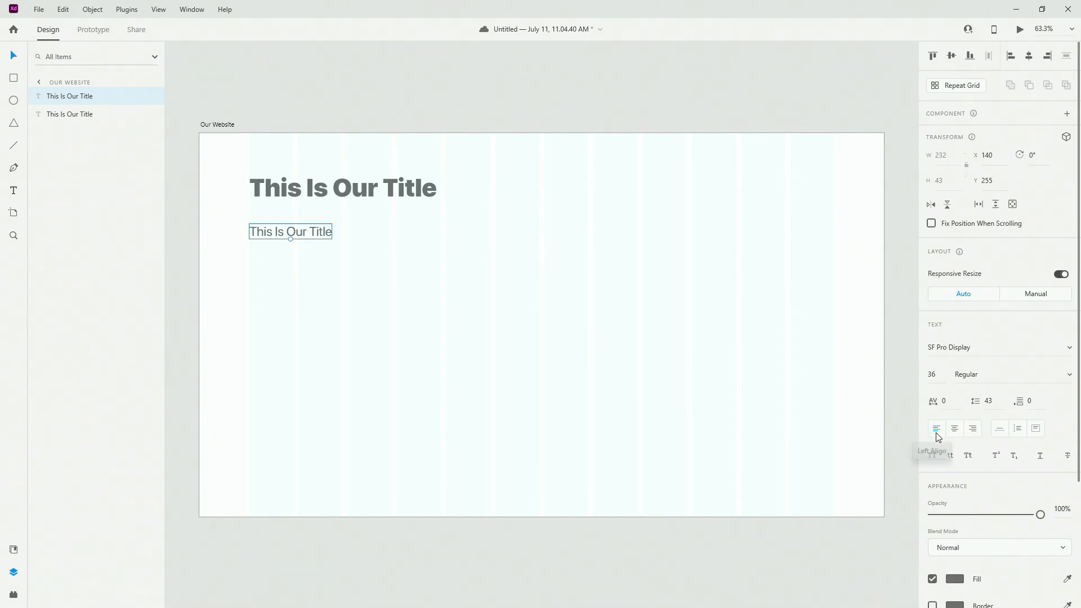
{"action": "mouse_move", "coordinate": [248, 202]}
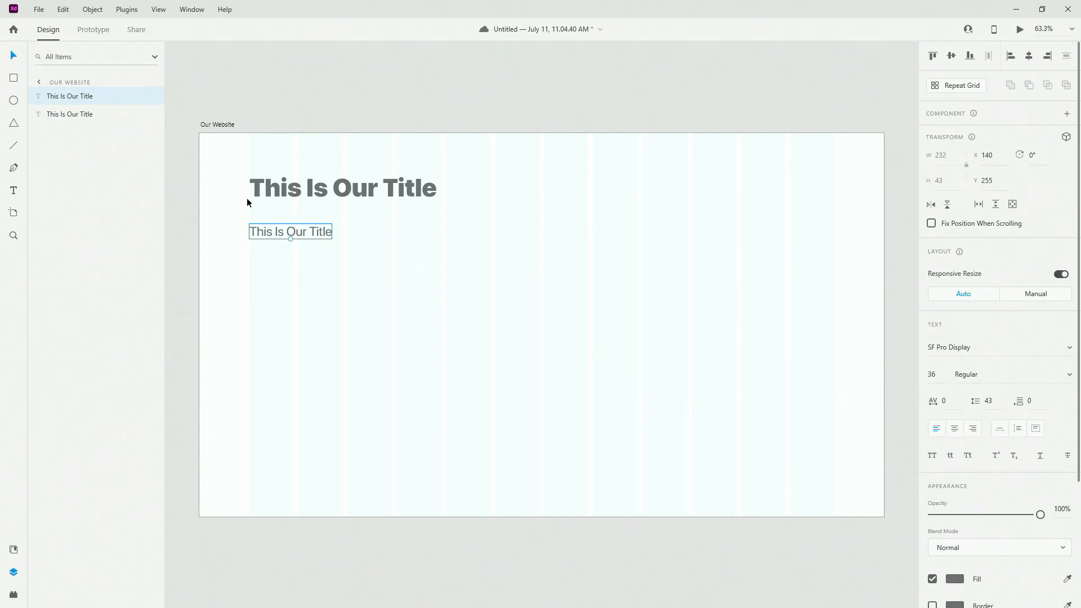
{"action": "mouse_move", "coordinate": [993, 440]}
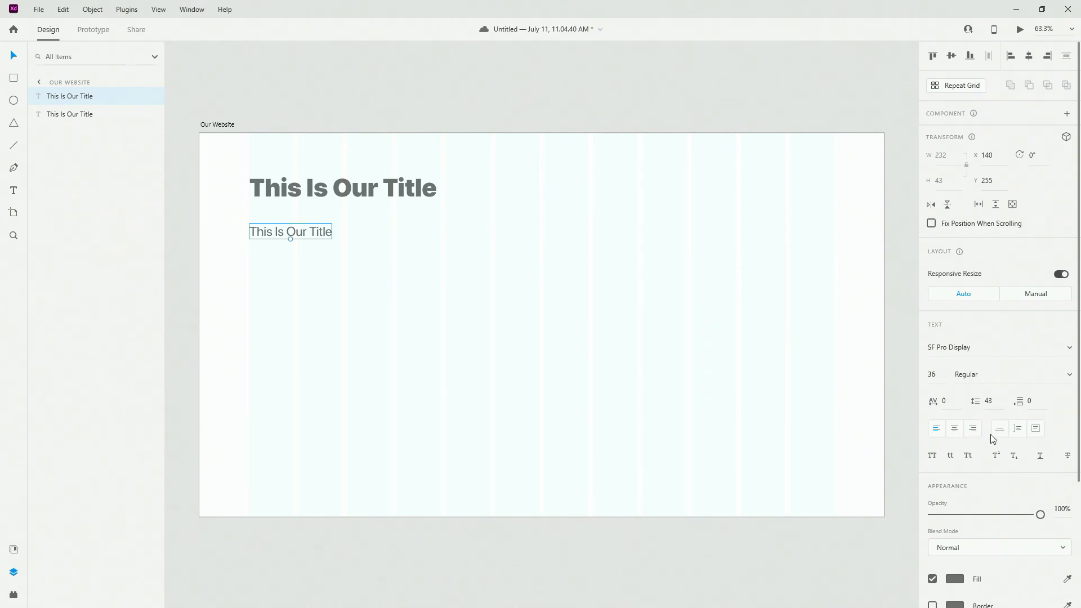
{"action": "mouse_move", "coordinate": [997, 428]}
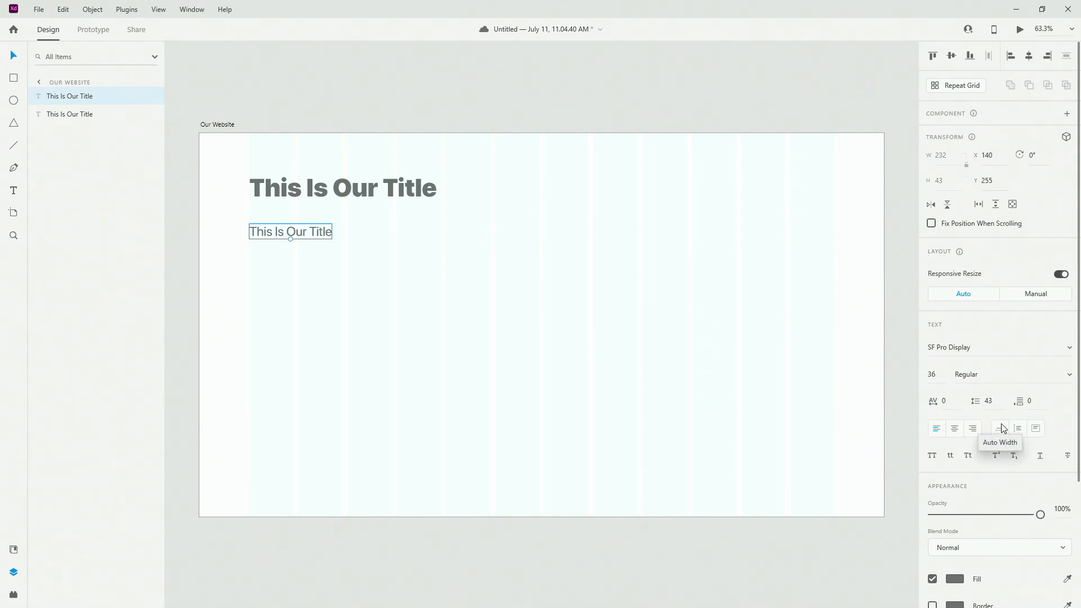
{"action": "mouse_move", "coordinate": [487, 250]}
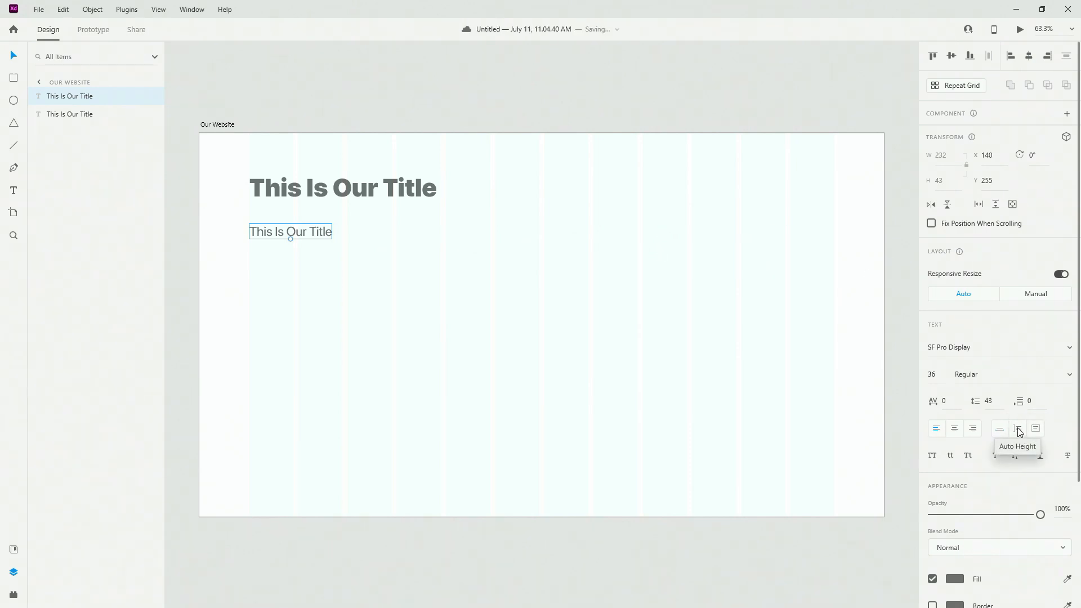
{"action": "mouse_move", "coordinate": [300, 265]}
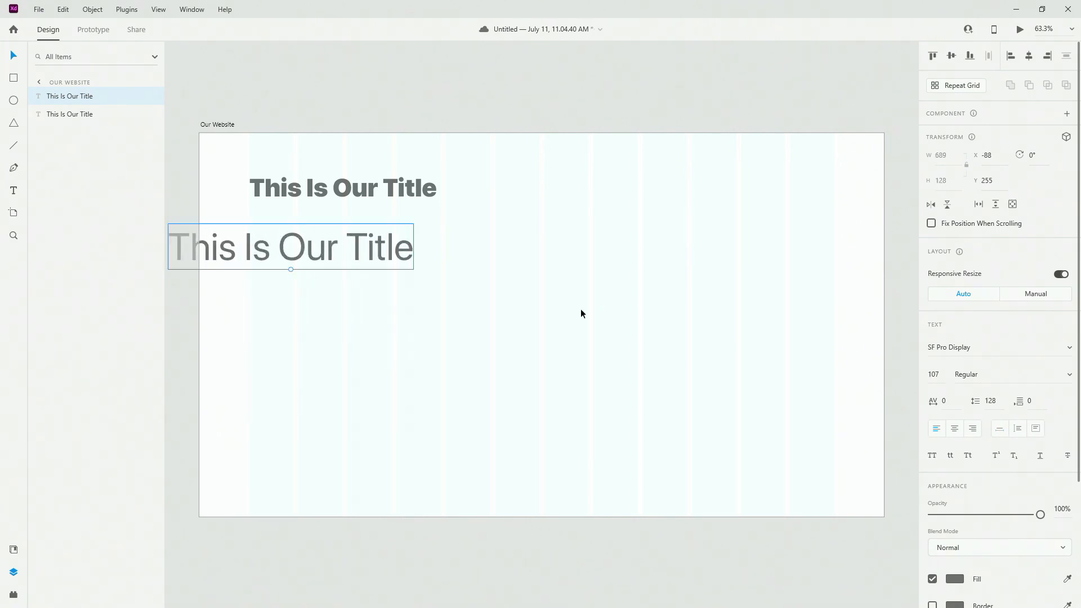
Try other text-box sizing, edit the subtitle, then delete back to one size-36 line
{"action": "left_click", "coordinate": [1035, 428]}
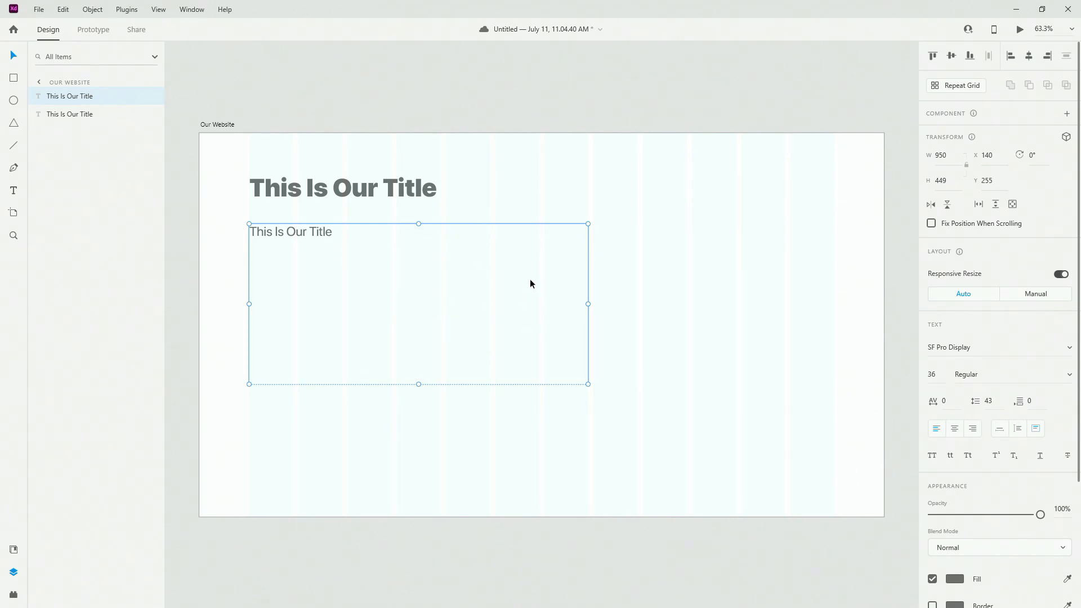
{"action": "mouse_move", "coordinate": [1035, 428]}
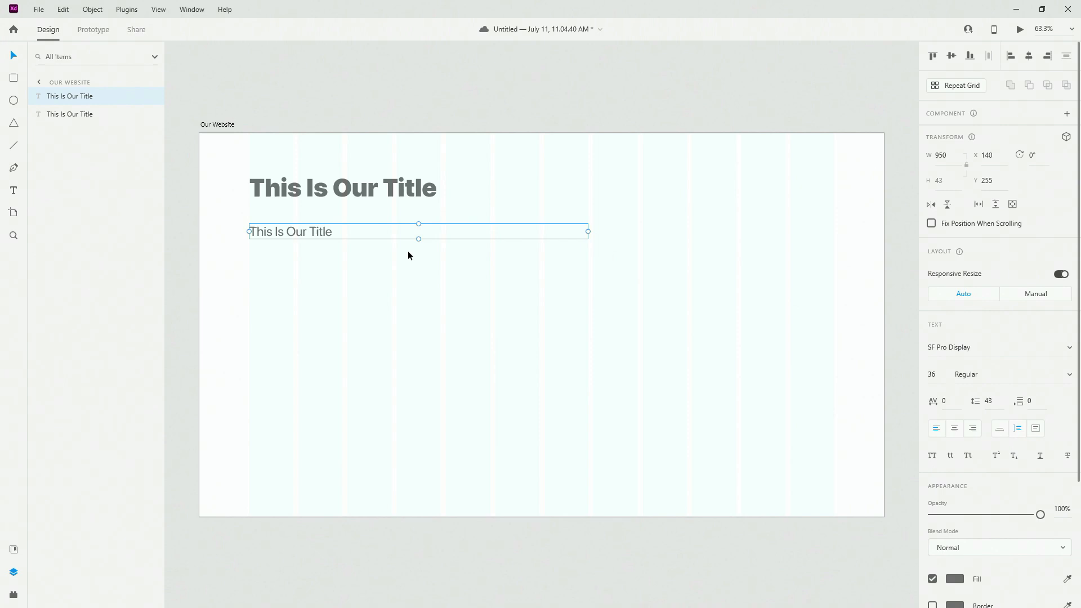
{"action": "mouse_move", "coordinate": [318, 239]}
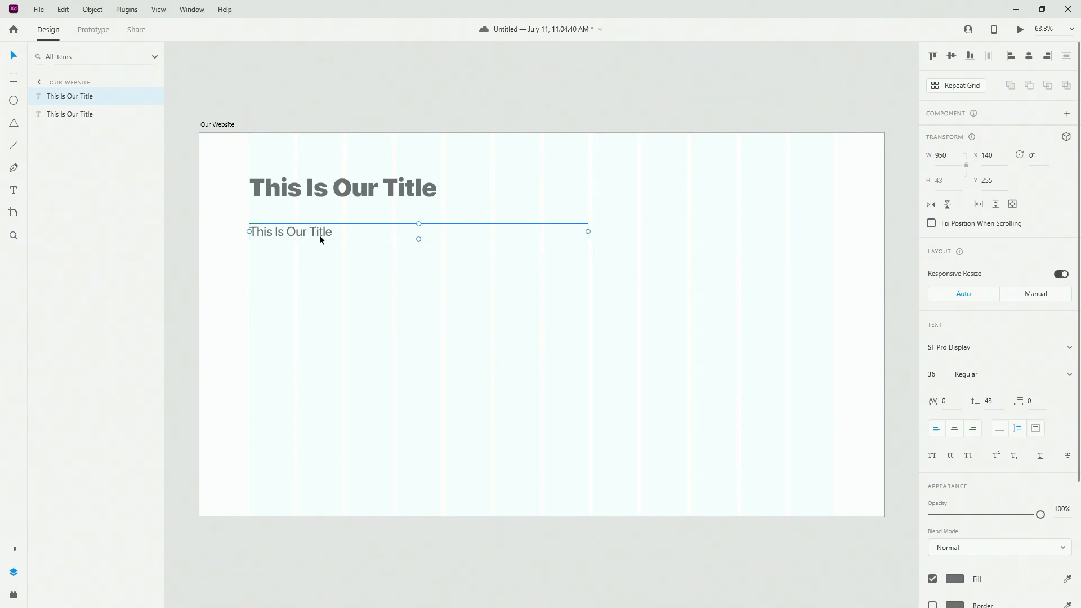
{"action": "double_click", "coordinate": [289, 232]}
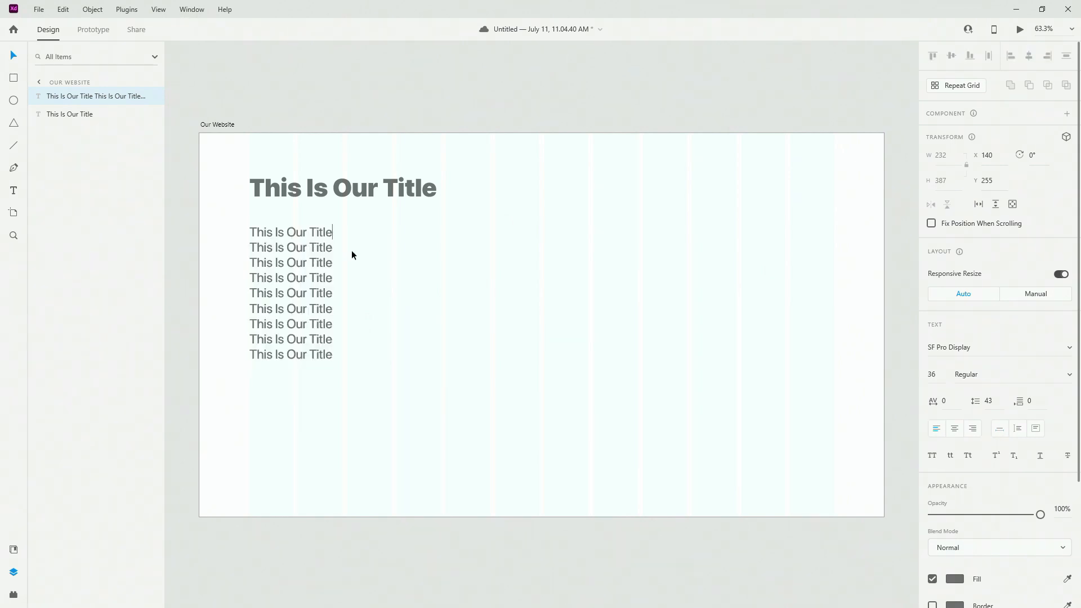
{"action": "type", "text": "start tiping"}
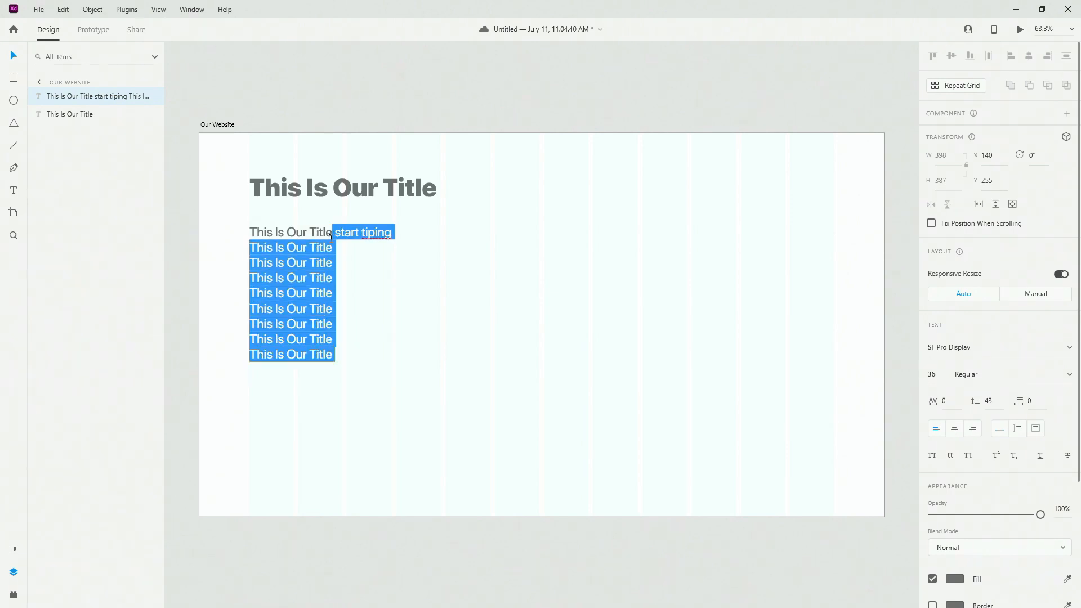
{"action": "key", "text": "Delete"}
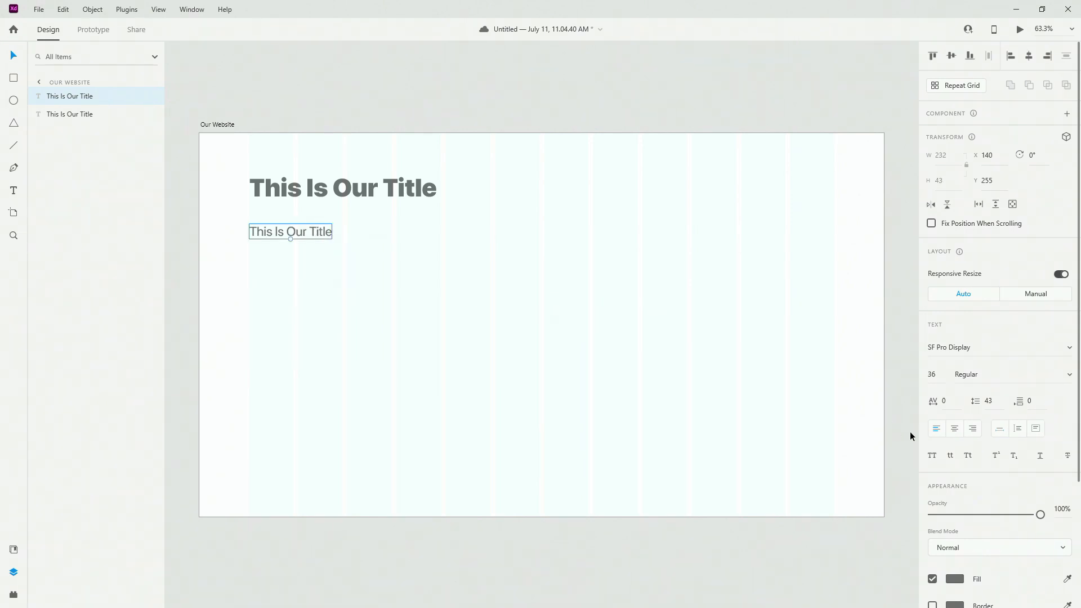
Cycle the subtitle through uppercase and lowercase, ending back on title case
{"action": "left_click", "coordinate": [932, 455]}
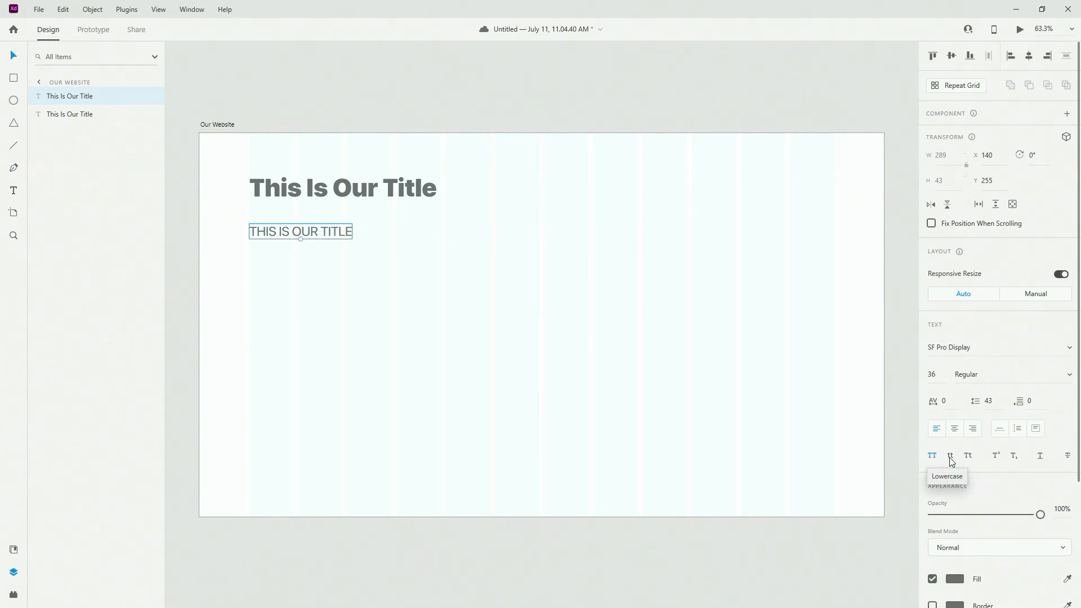
{"action": "left_click", "coordinate": [968, 455]}
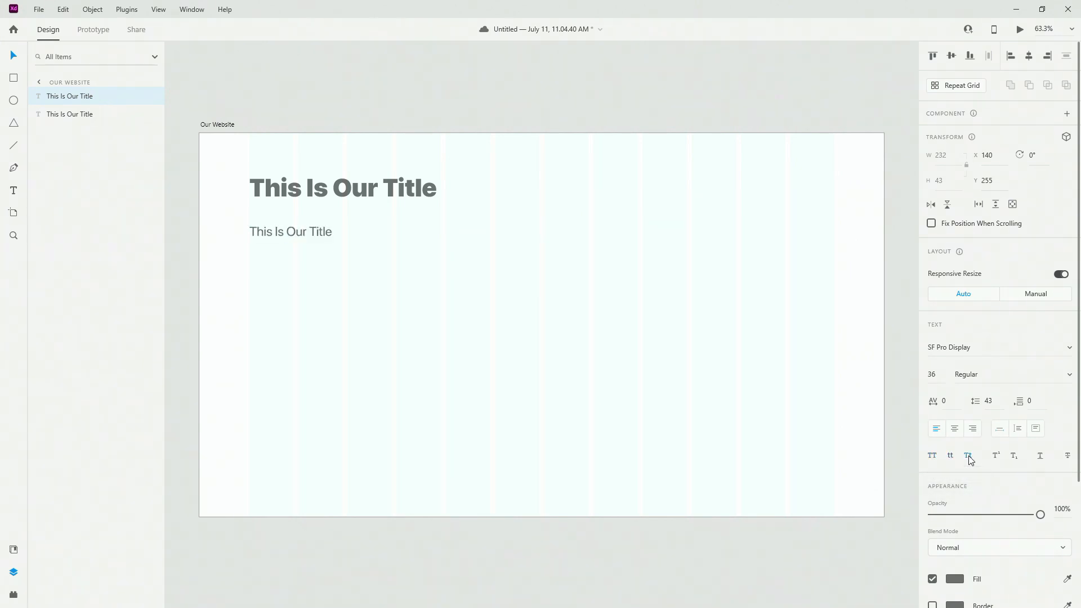
{"action": "left_click", "coordinate": [291, 230]}
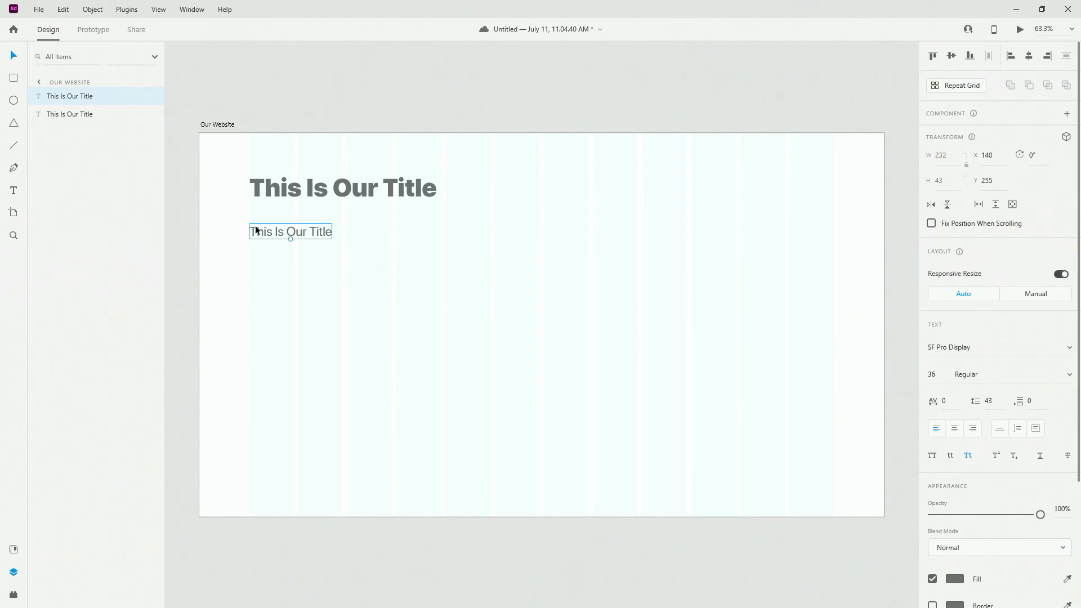
{"action": "mouse_move", "coordinate": [997, 455]}
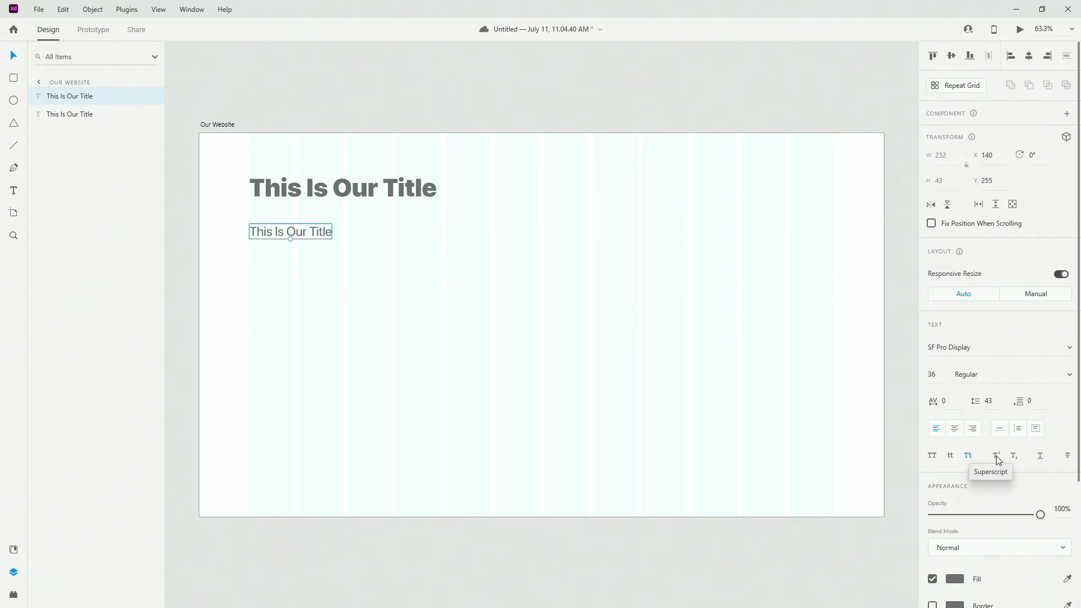
{"action": "mouse_move", "coordinate": [331, 231]}
{"action": "type", "text": "2"}
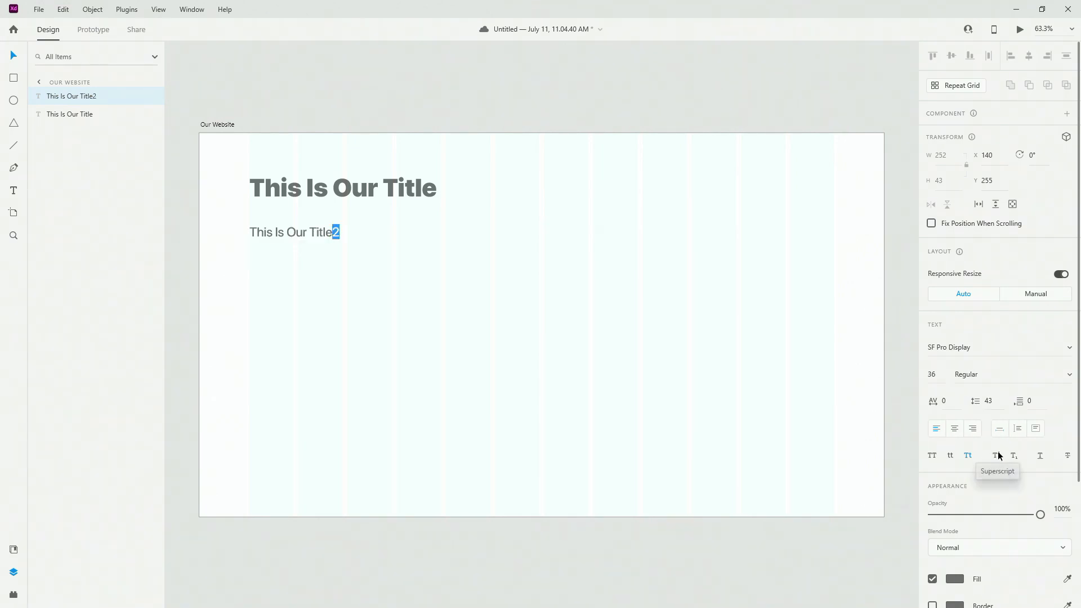
Try the trailing 2 as superscript, then underline and strike through the subtitle
{"action": "left_click", "coordinate": [996, 455]}
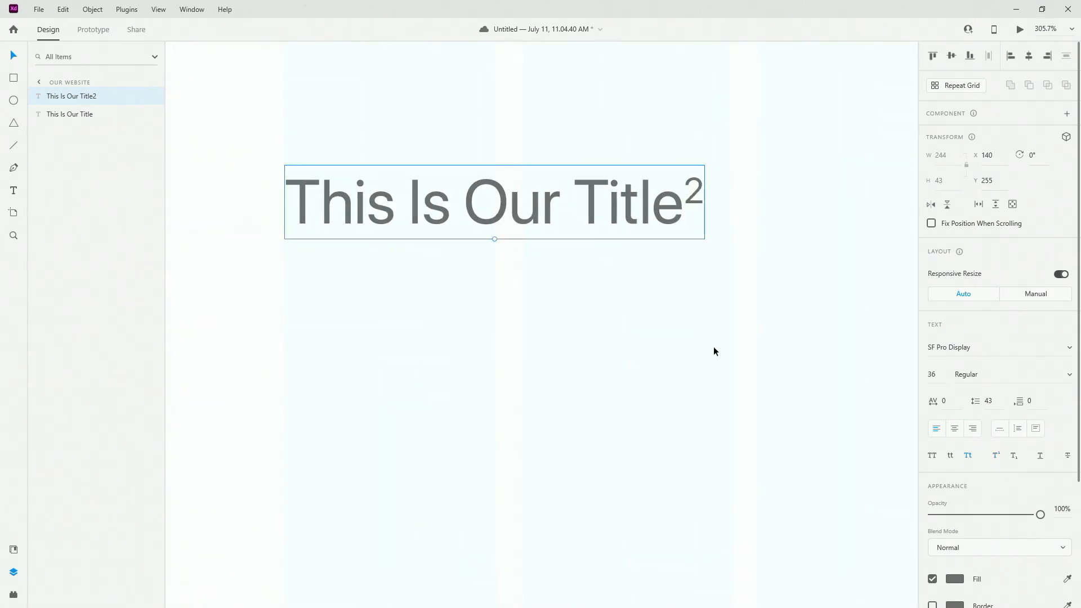
{"action": "double_click", "coordinate": [493, 201]}
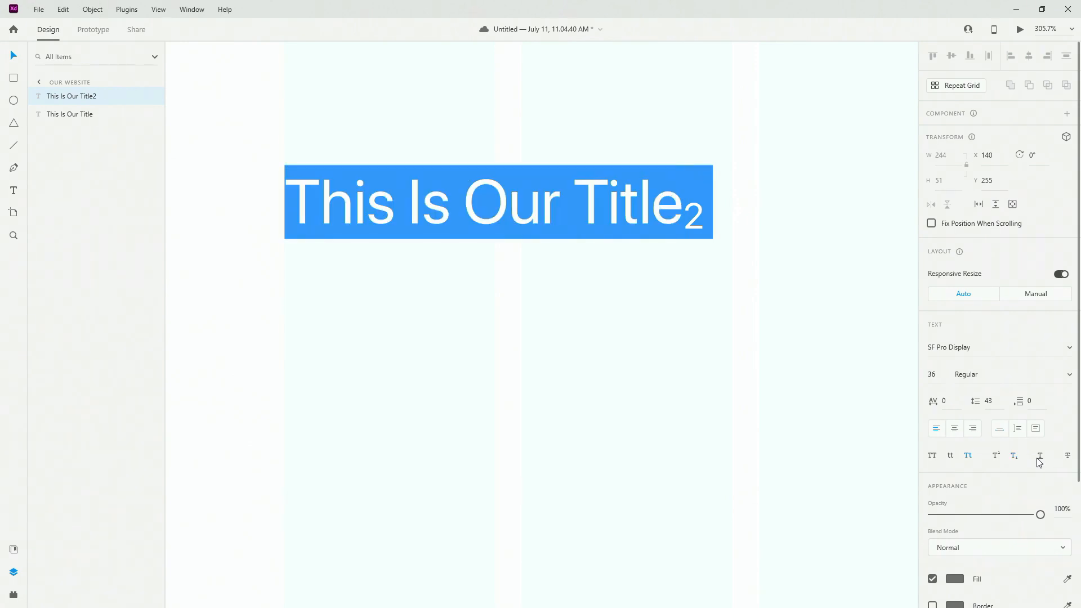
{"action": "left_click", "coordinate": [1039, 455]}
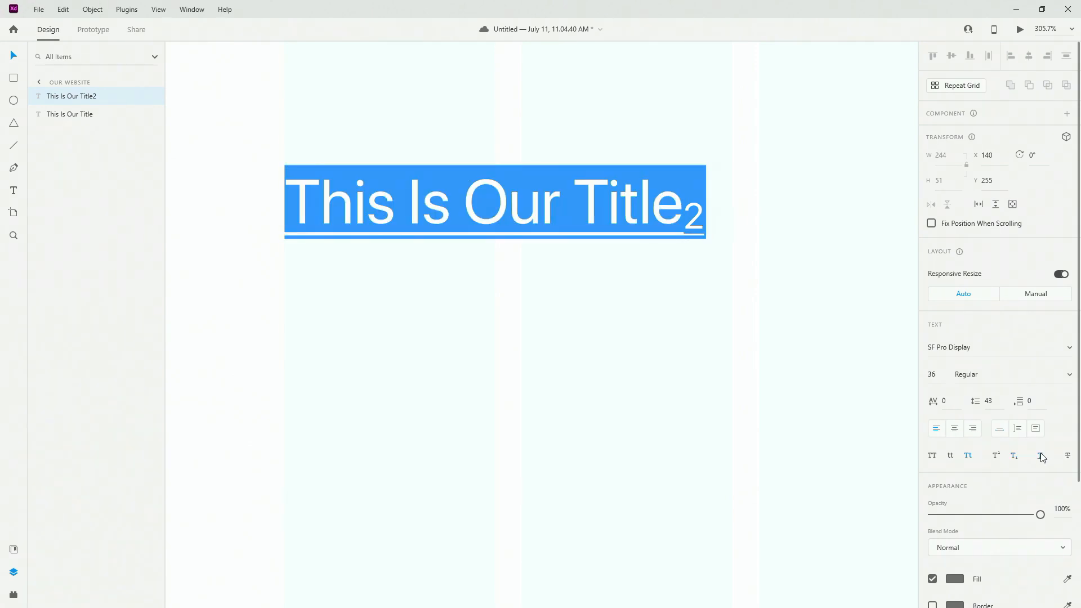
{"action": "mouse_move", "coordinate": [1068, 455]}
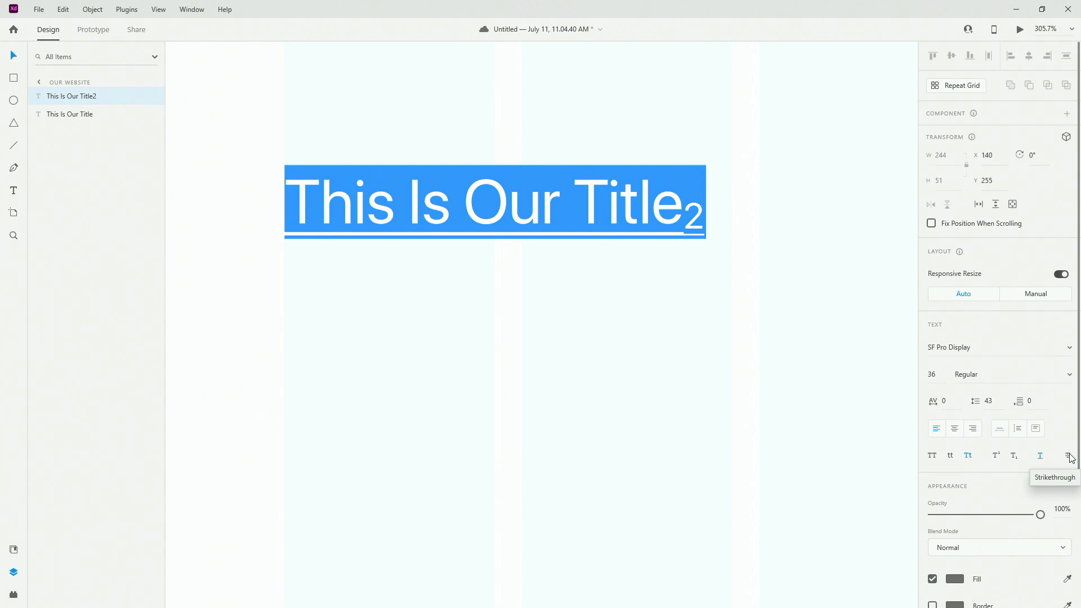
{"action": "left_click", "coordinate": [1039, 455]}
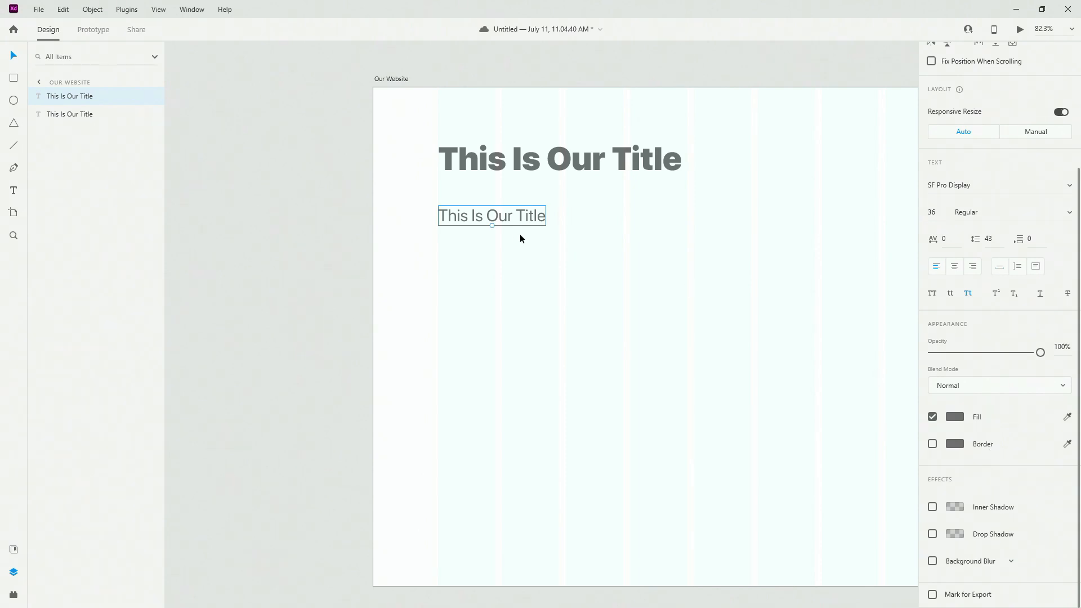
{"action": "mouse_move", "coordinate": [977, 538]}
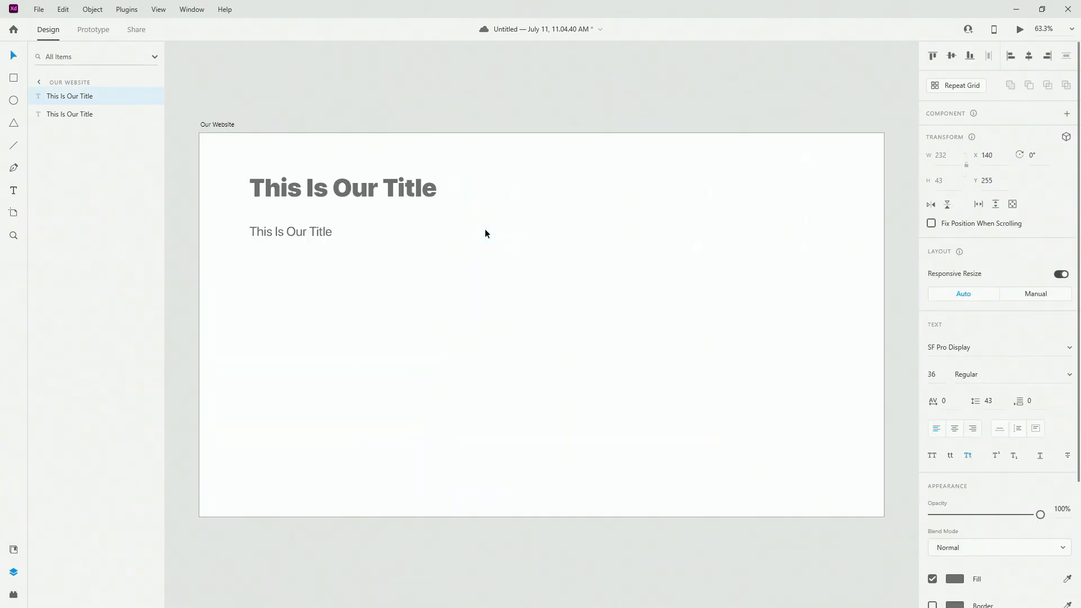
Select the restored plain "This Is Our Title" subtitle on the artboard
{"action": "left_click", "coordinate": [291, 231]}
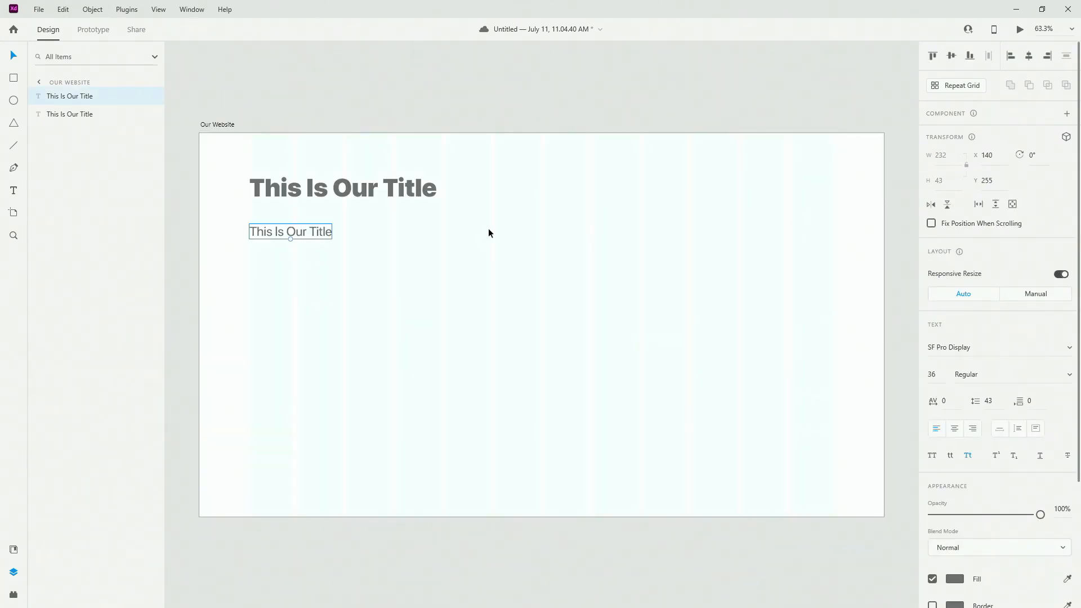